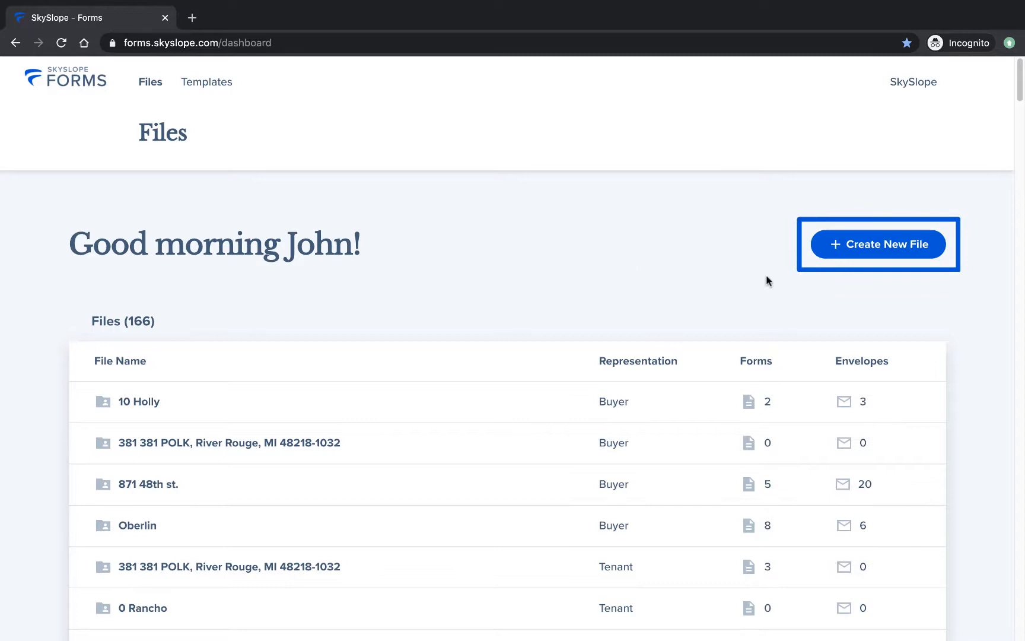
Start a new file from the dashboard and set the client representation to Buyer
click(878, 245)
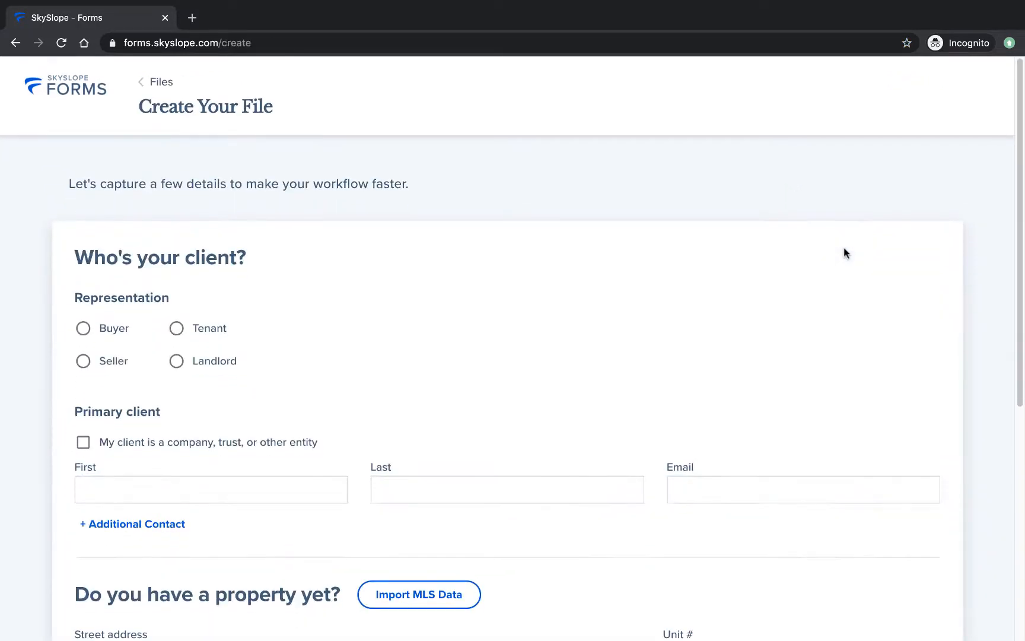
scroll(down, 3)
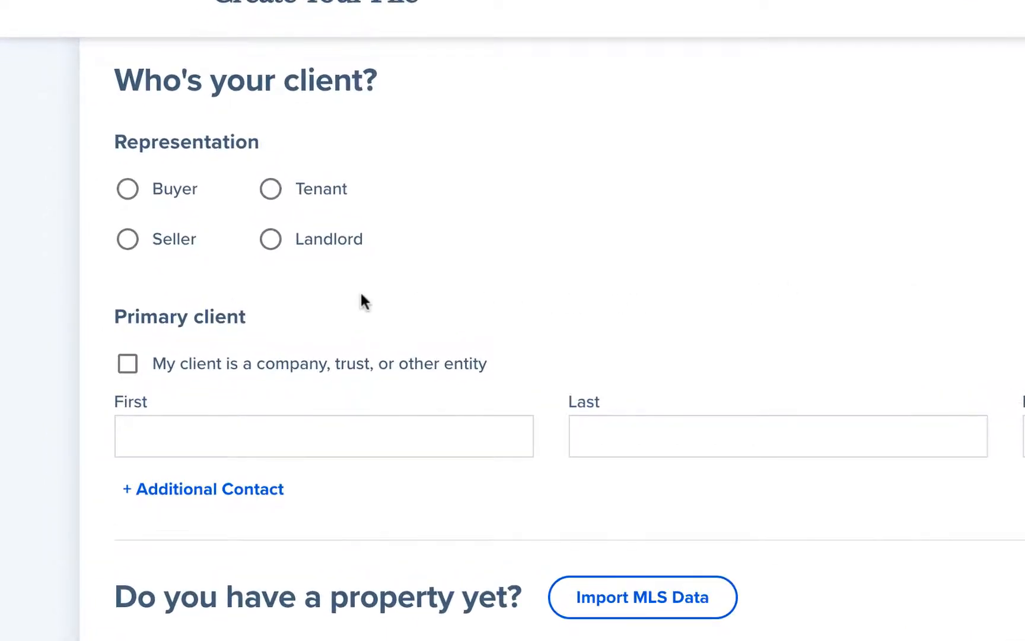
click(127, 189)
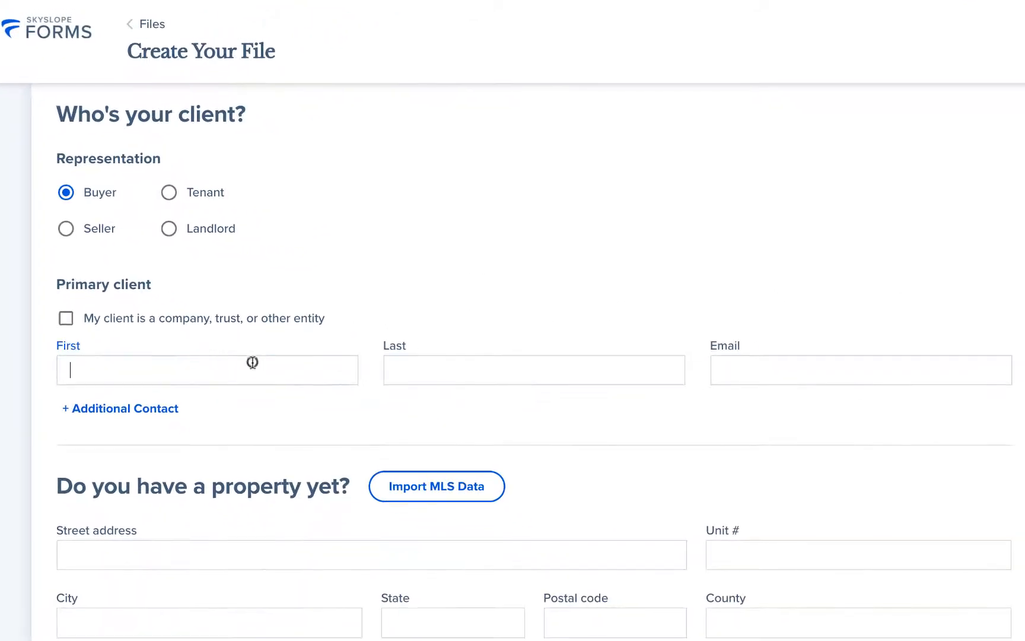
click(860, 370)
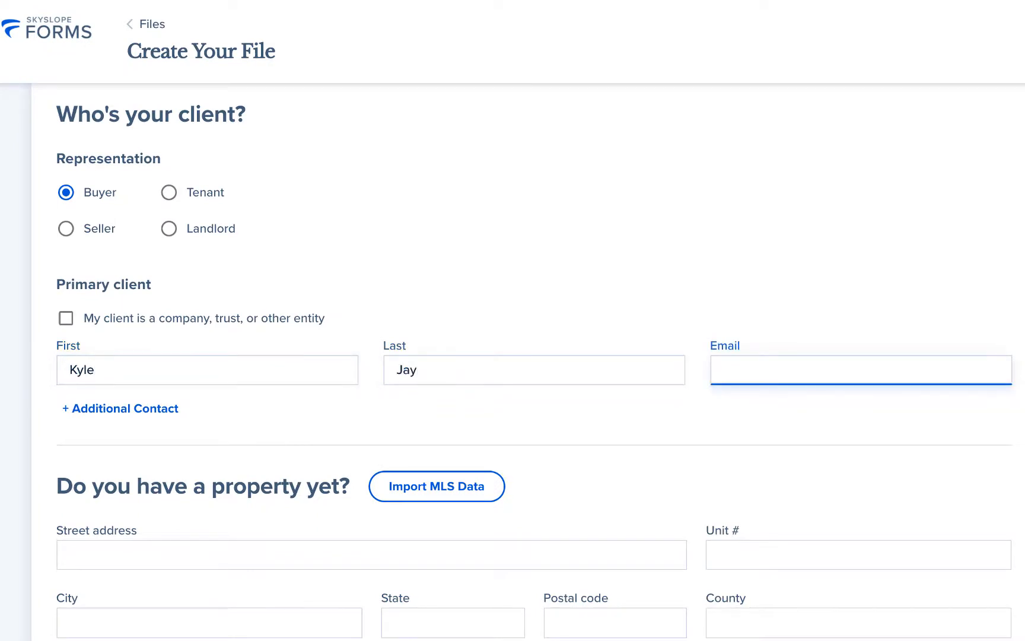
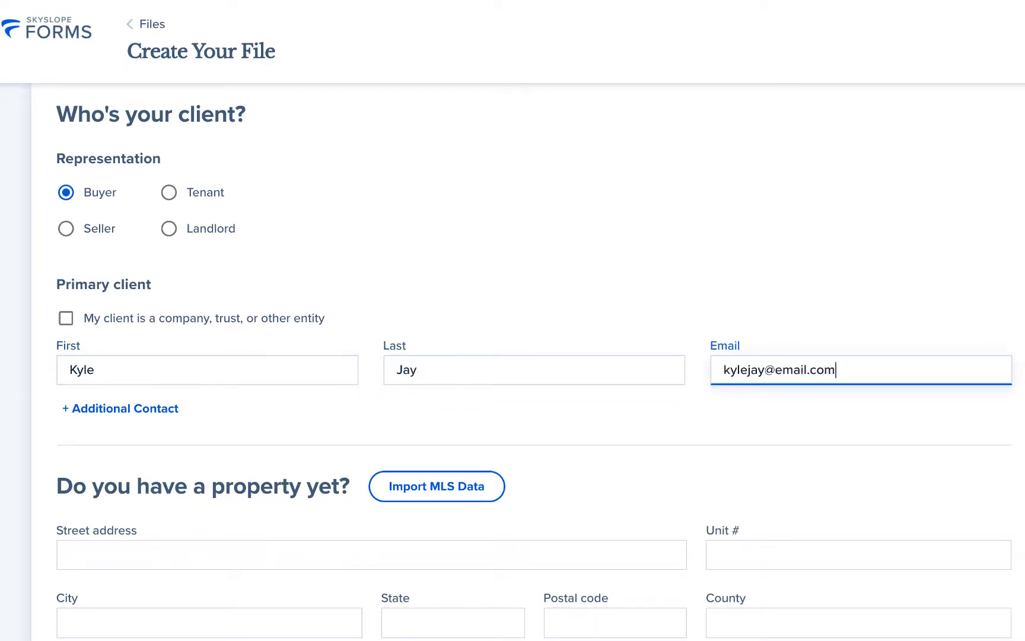
click(65, 318)
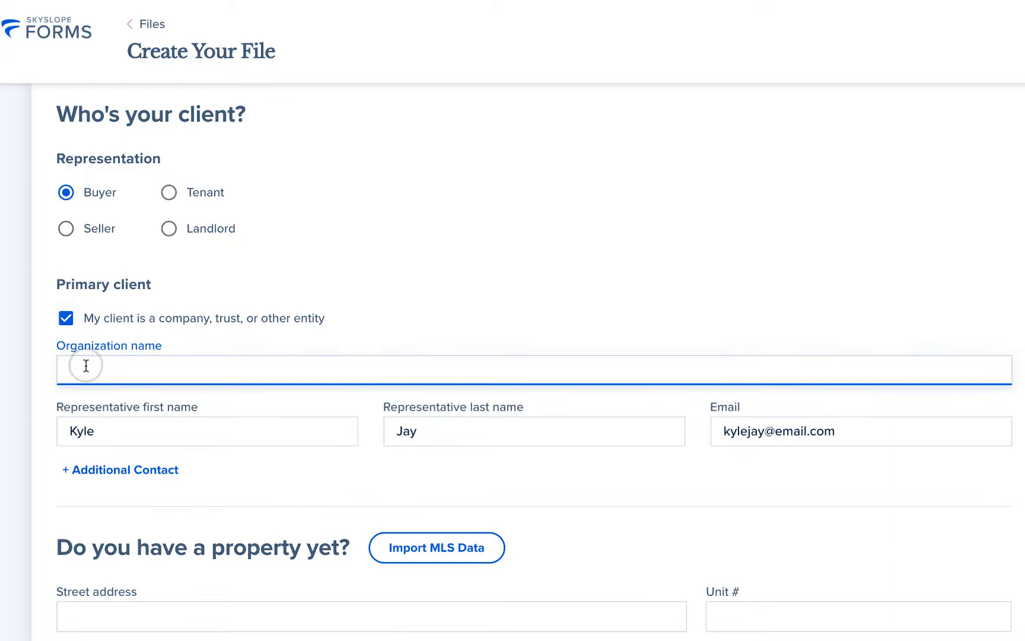
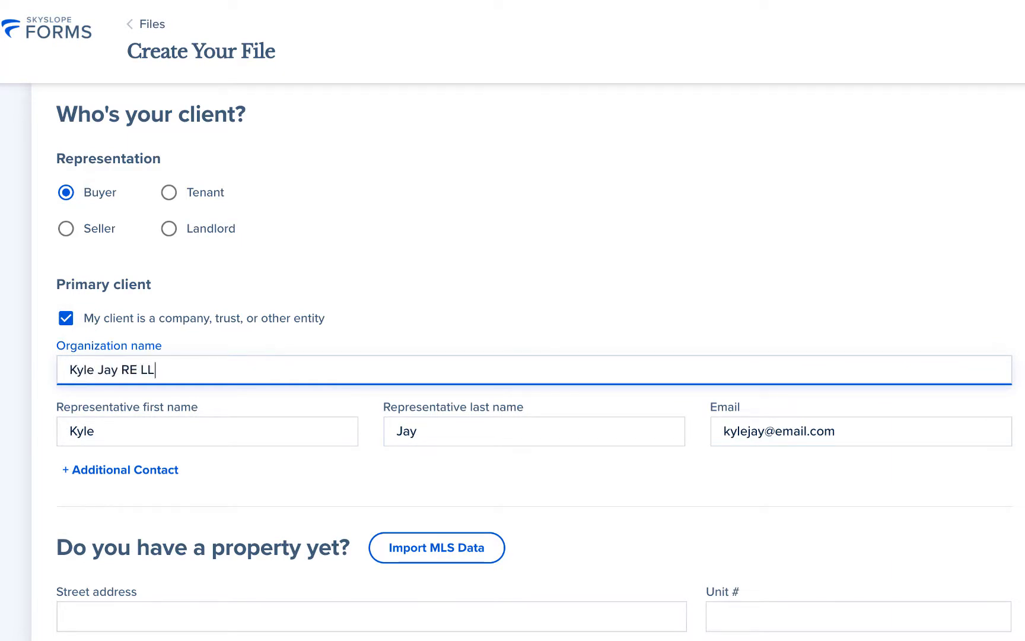
click(65, 318)
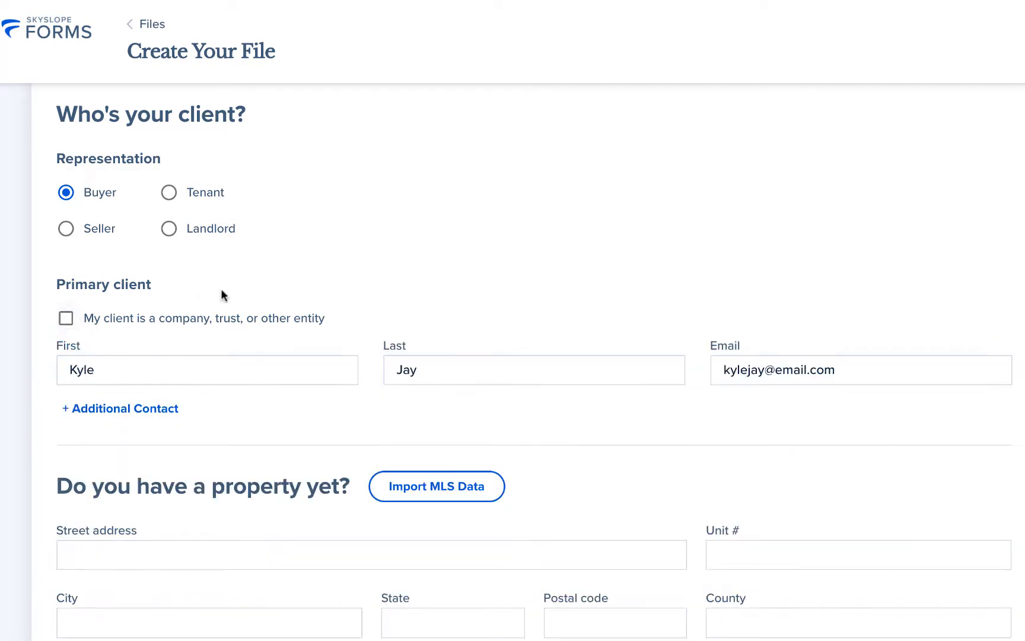
Add a second contact with last name 'Jay' and move down to the property section
click(119, 409)
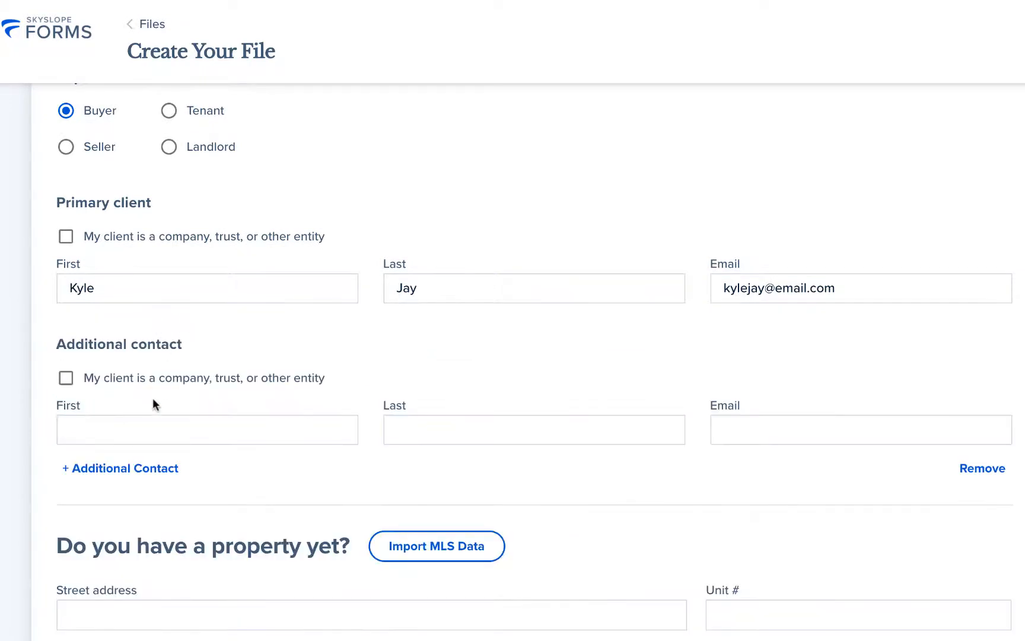
text(Jay)
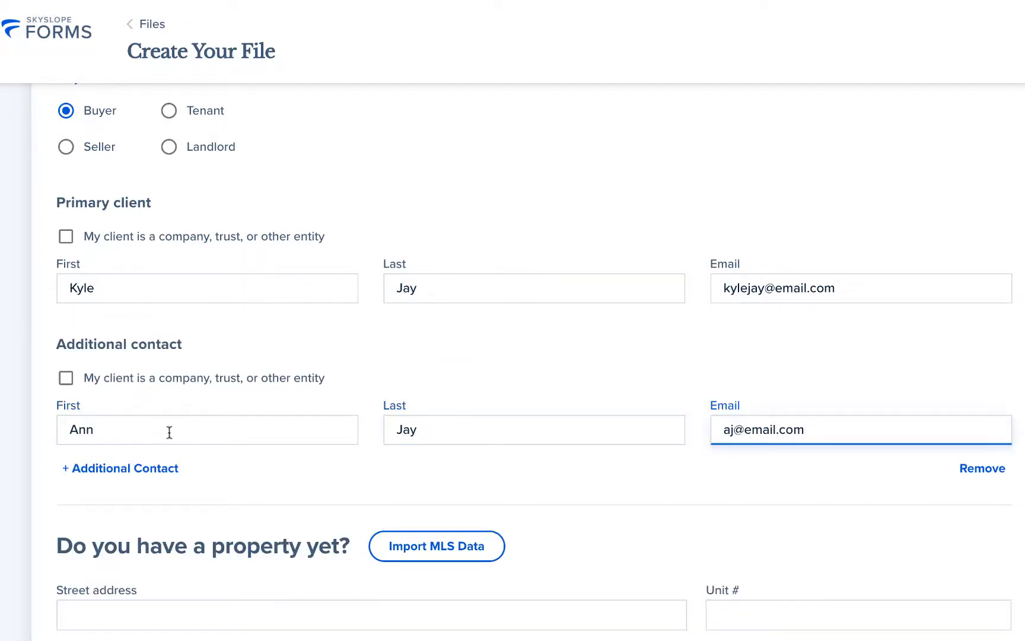
scroll(down, 3)
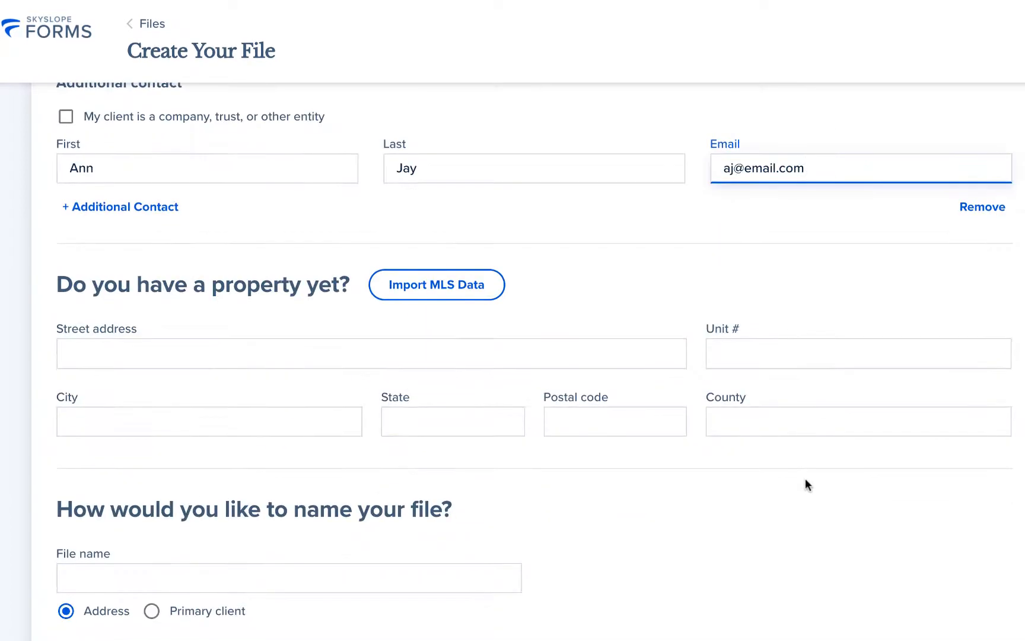
scroll(down, 3)
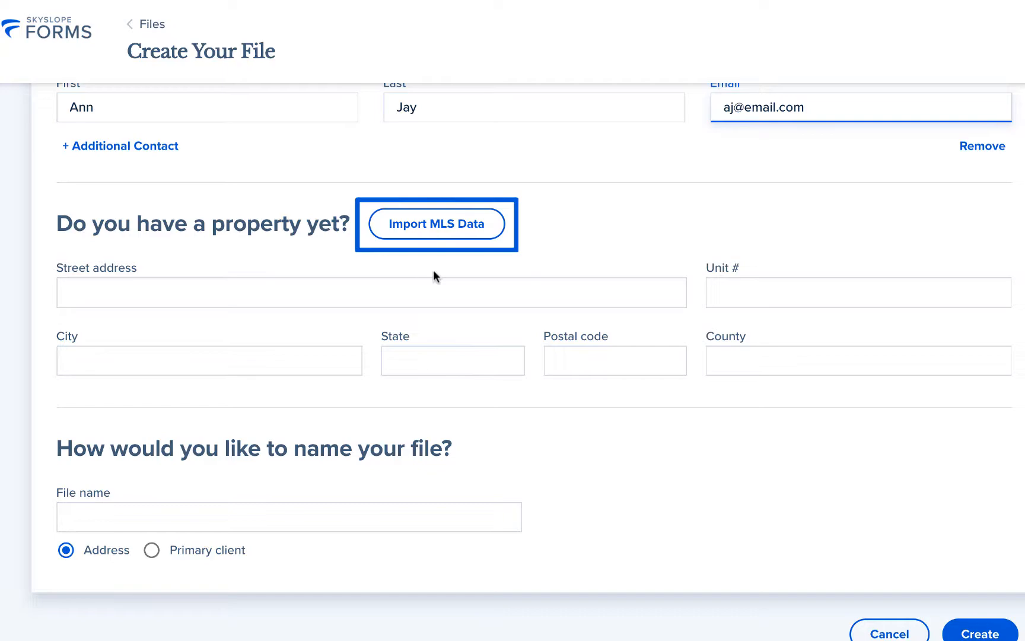
click(437, 223)
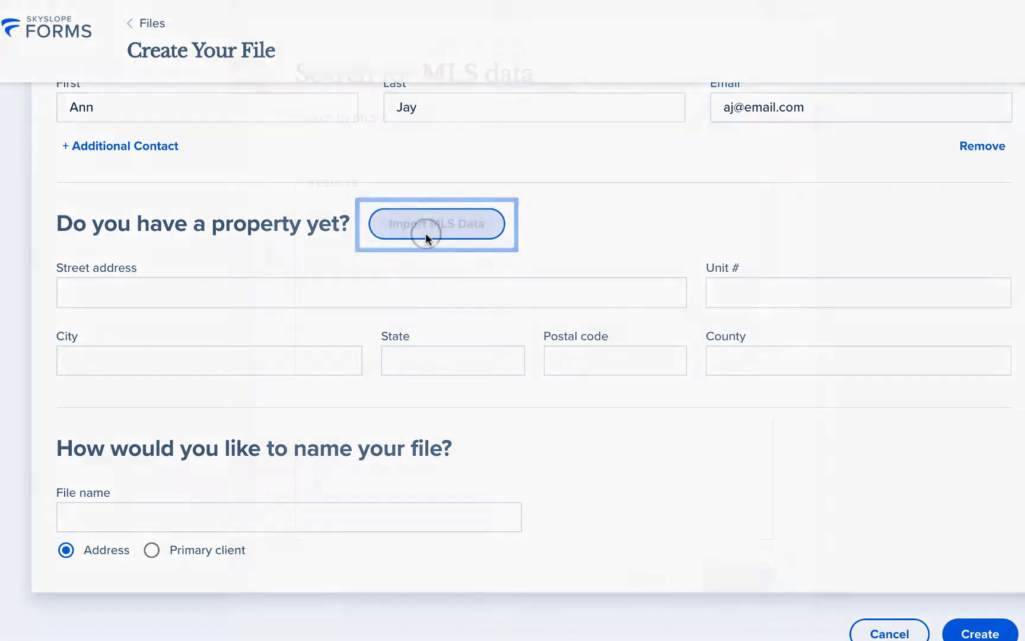
click(437, 225)
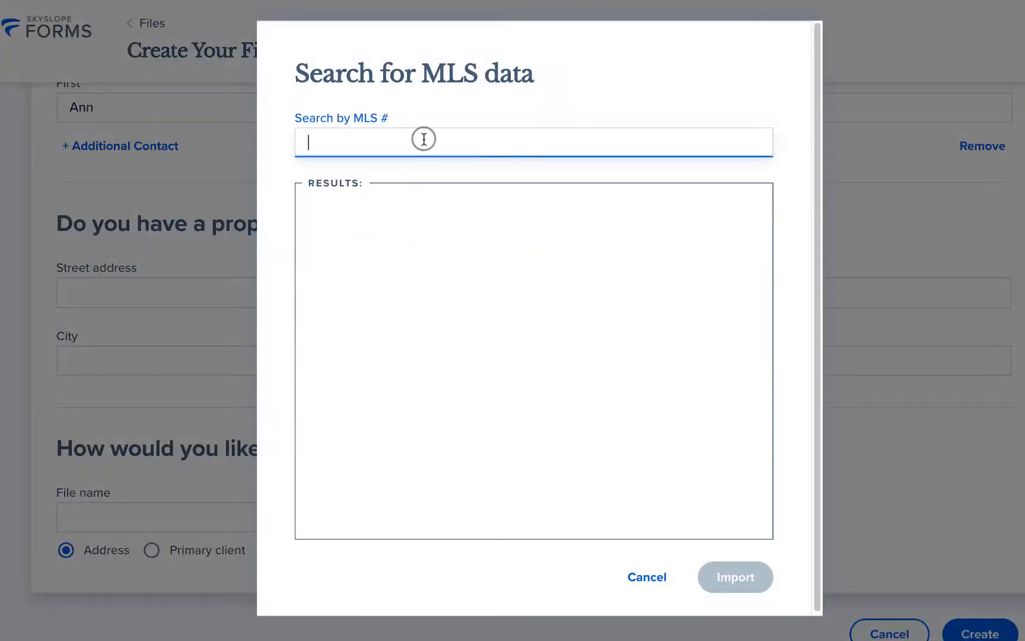
text(6)
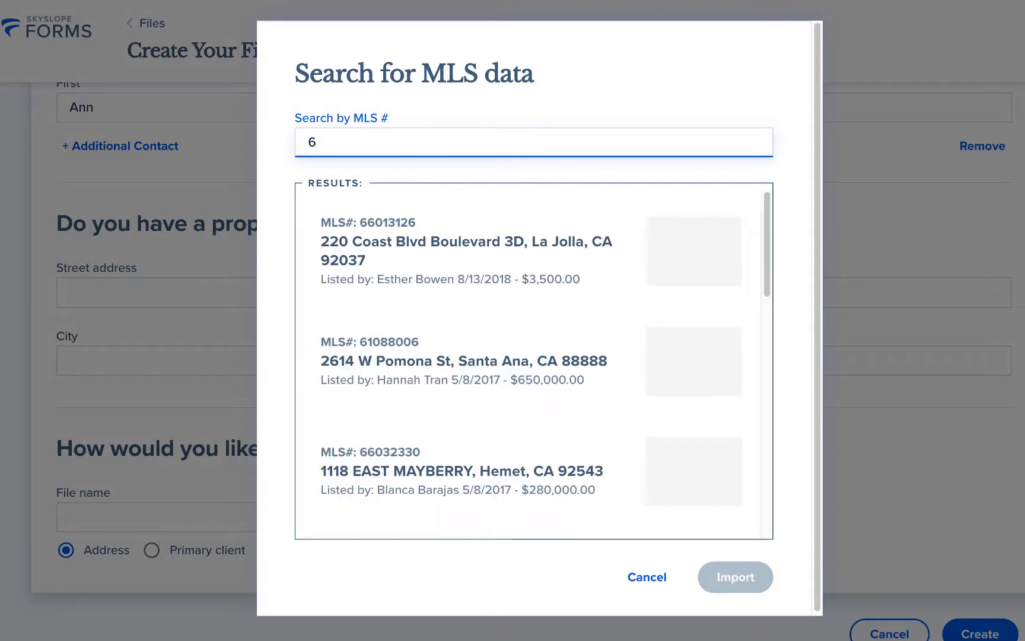
text(08378)
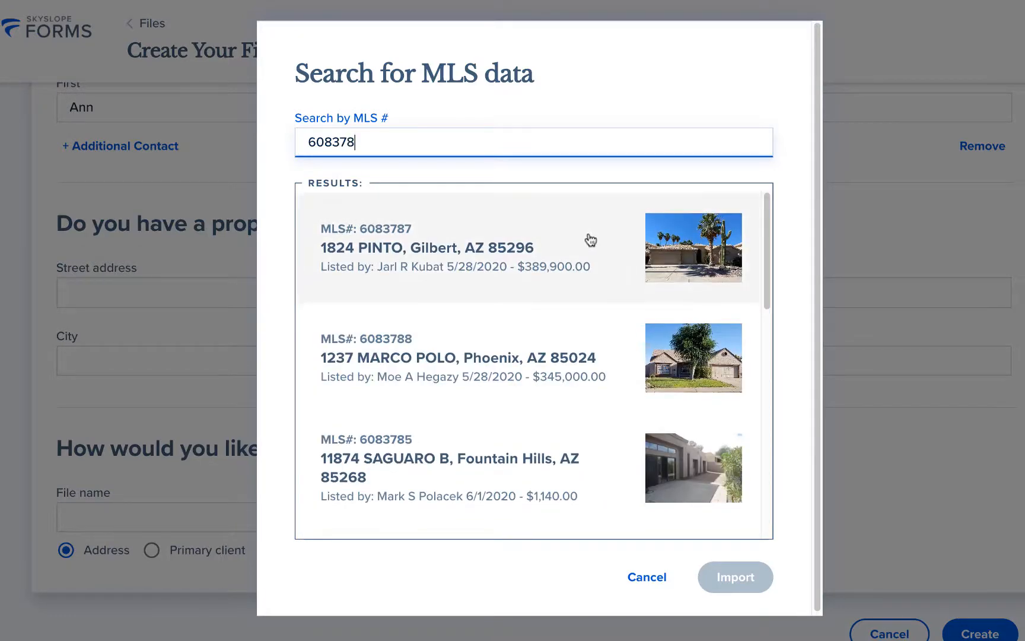
scroll(down, 3)
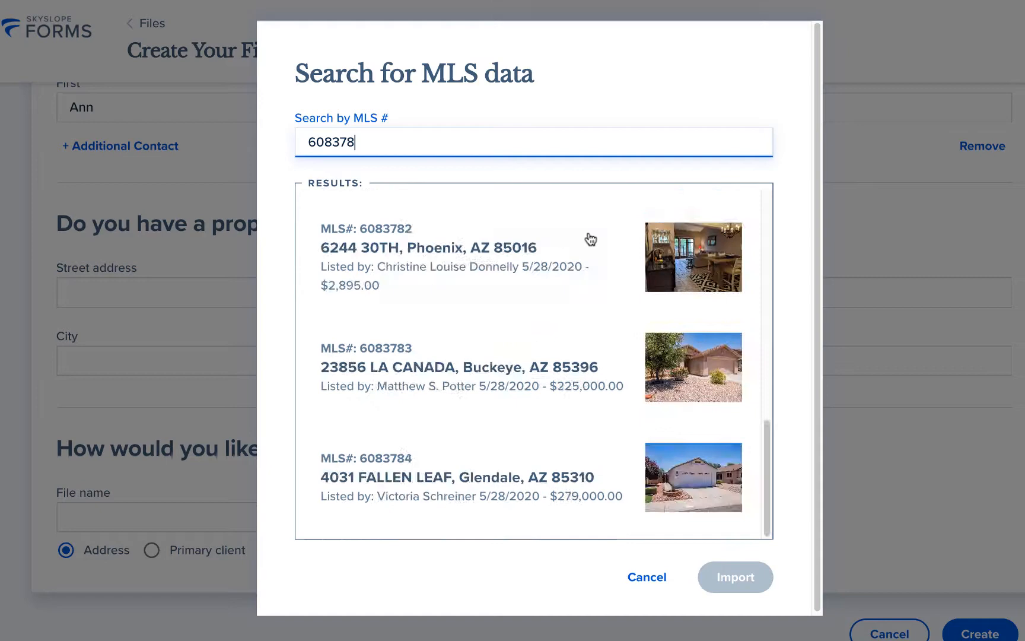
scroll(down, 3)
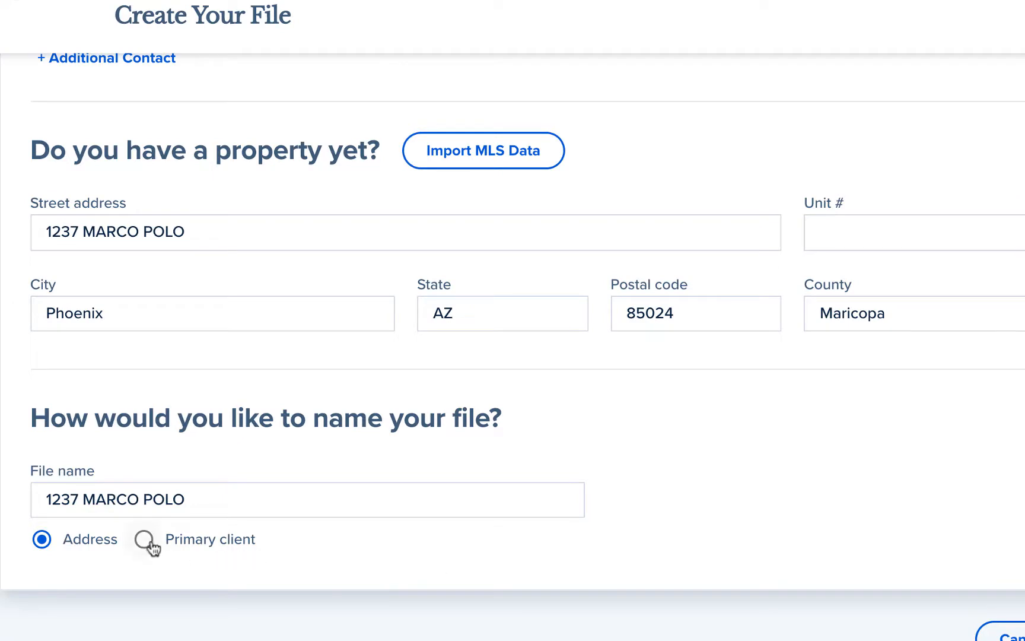
click(144, 540)
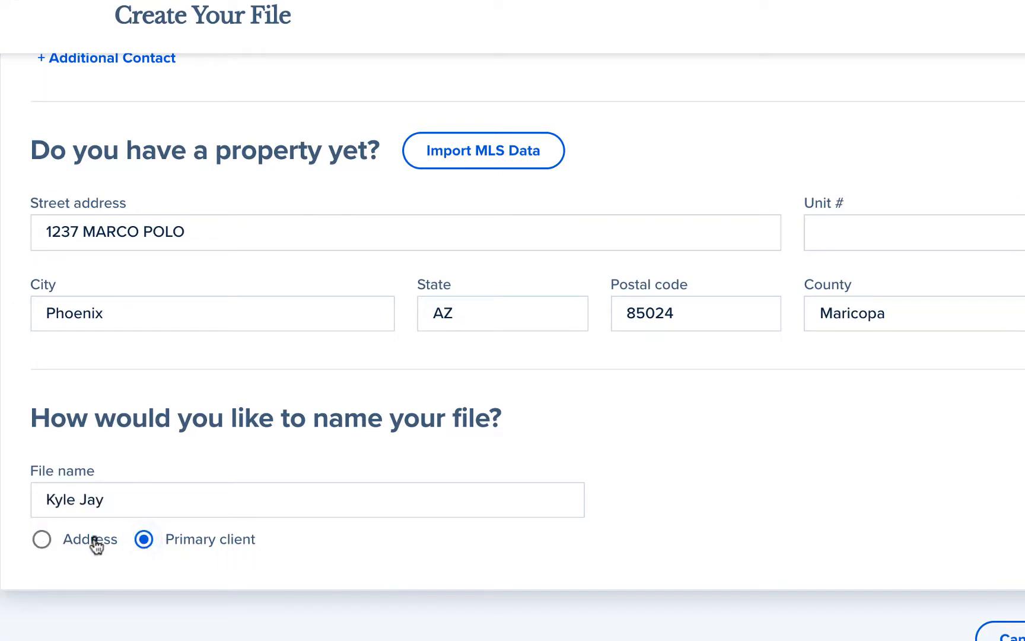
click(42, 539)
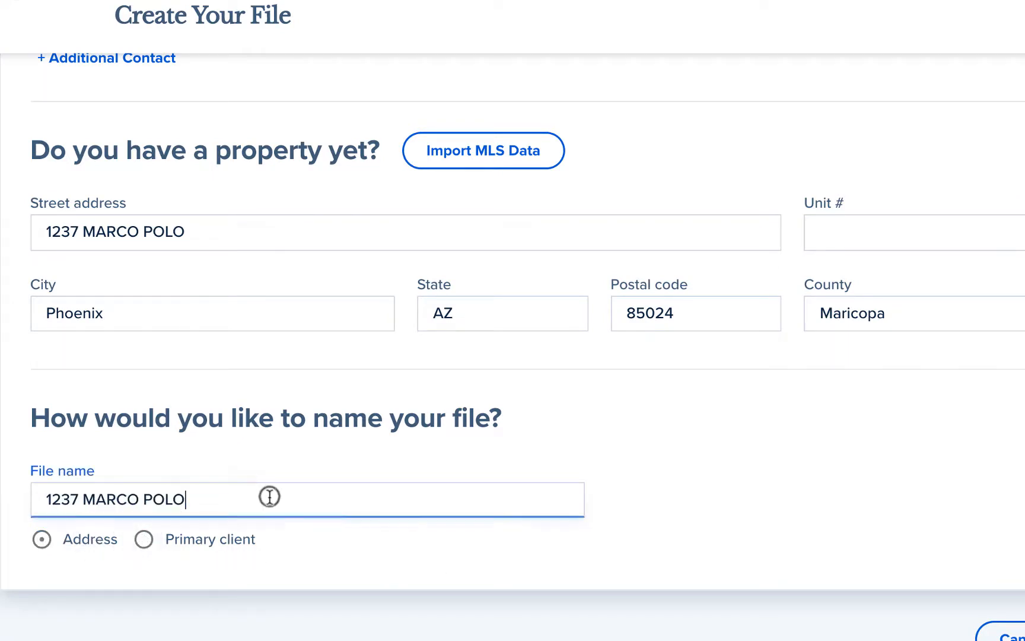
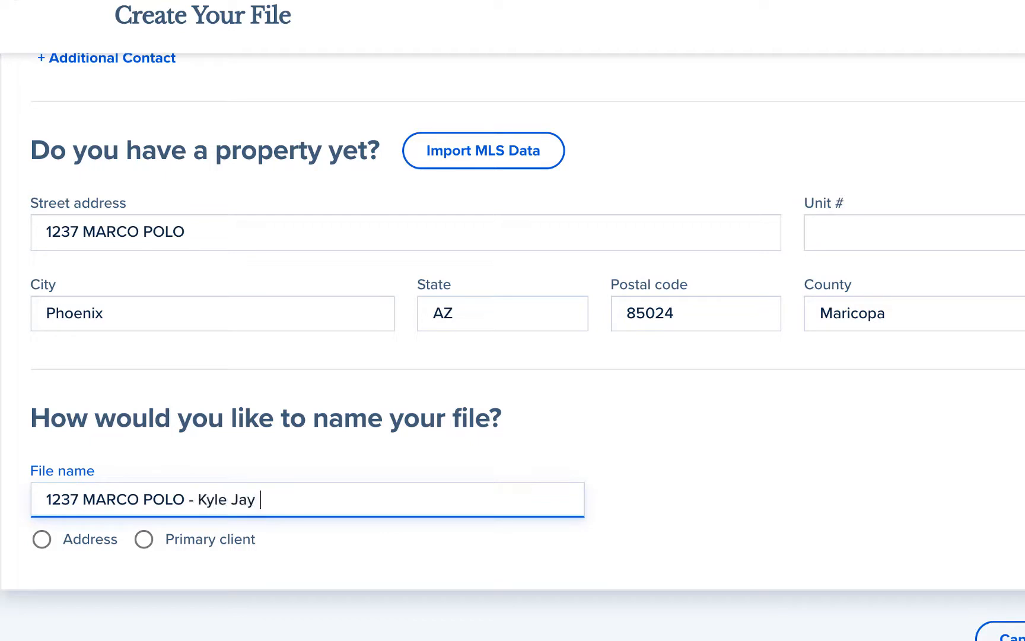
text(- Offer)
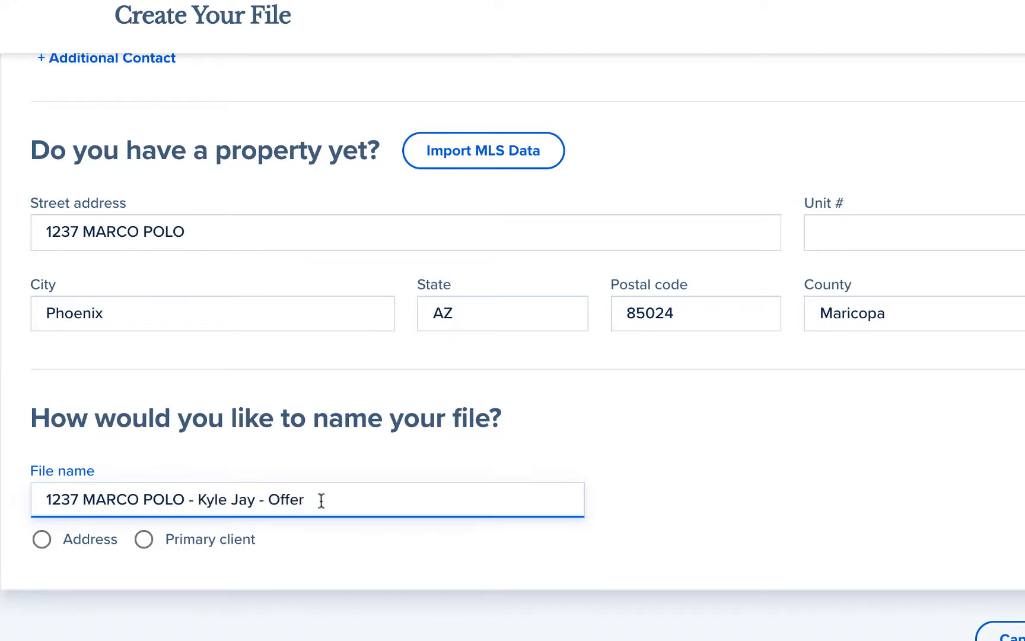
scroll(down, 3)
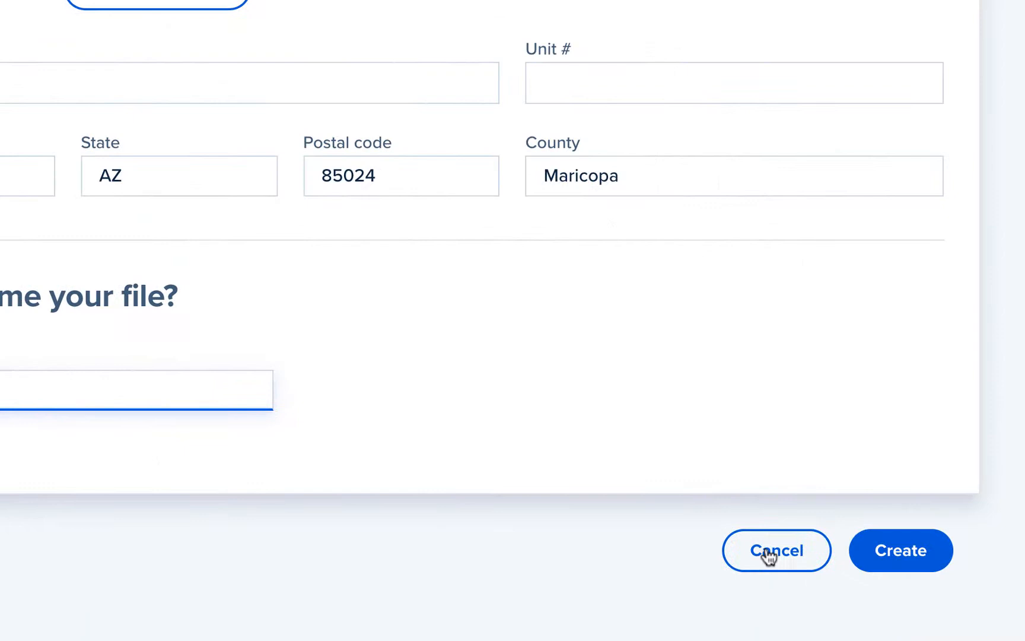
click(901, 550)
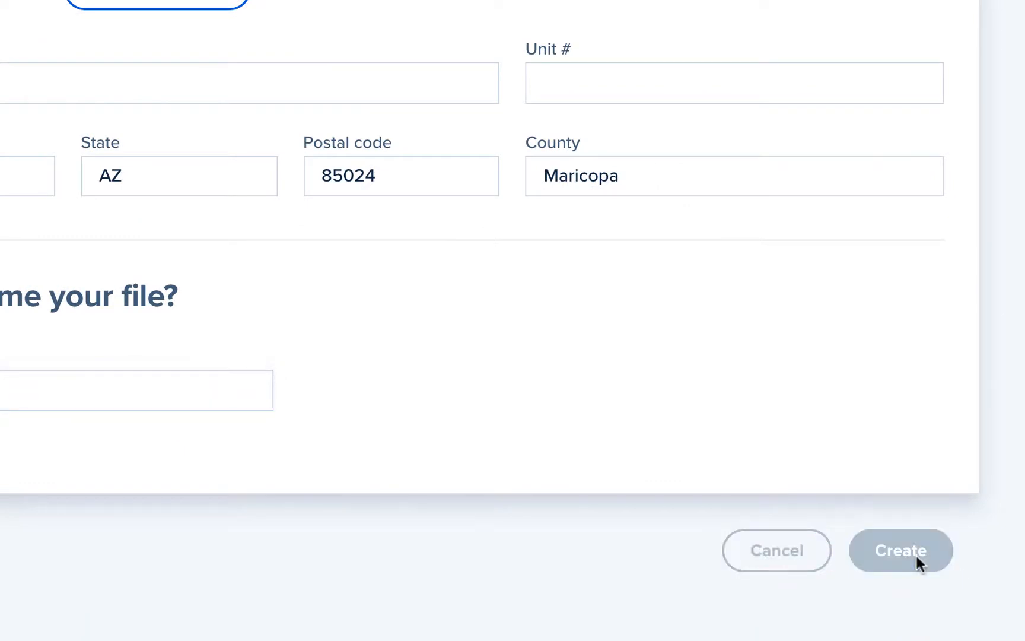
click(900, 549)
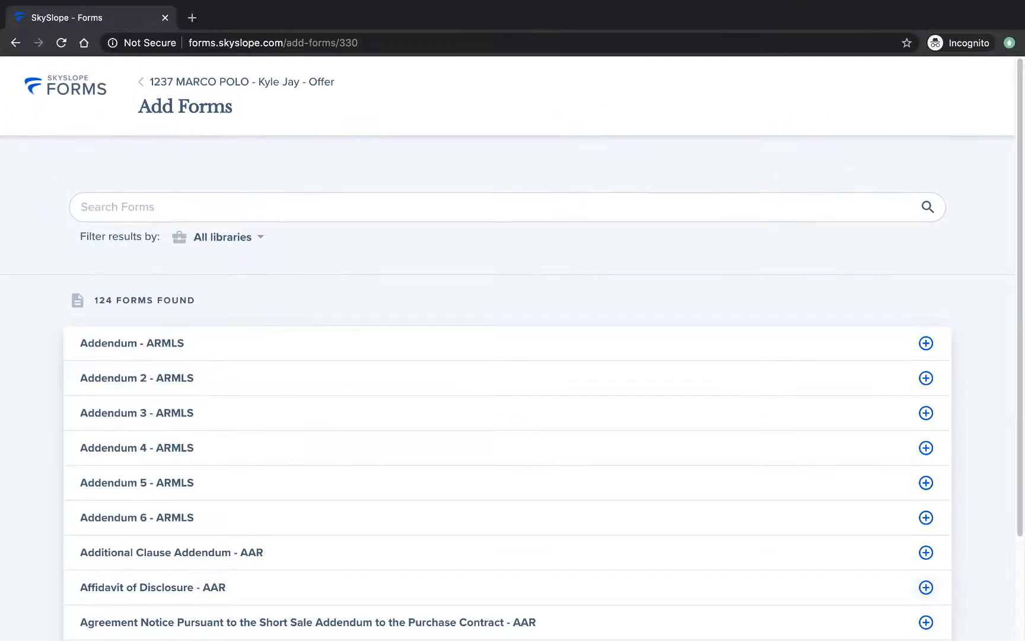
scroll(down, 3)
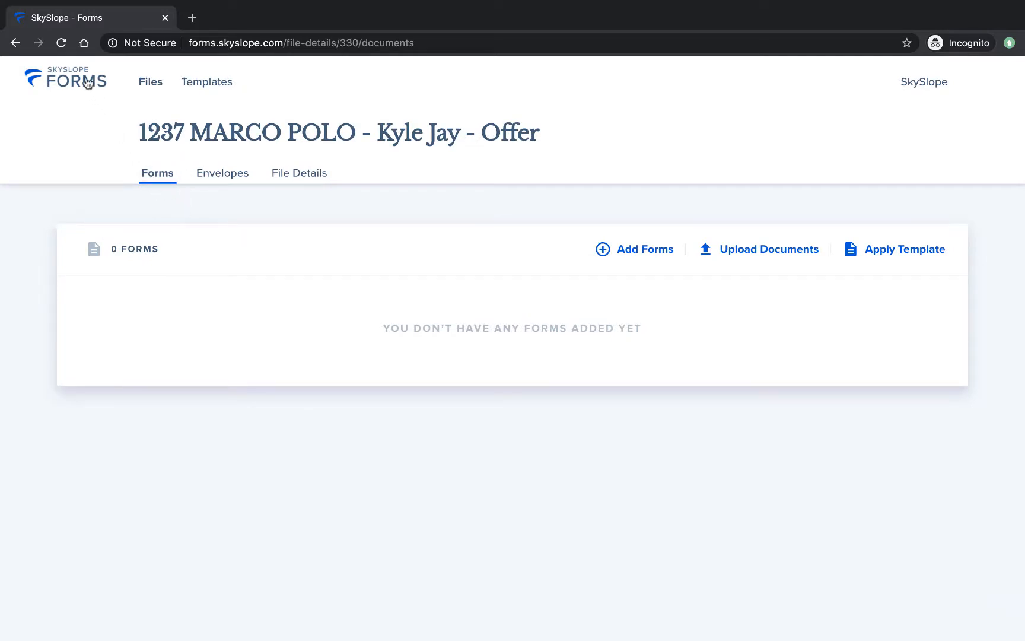
Return to the Files dashboard, where the new MARCO POLO offer file heads the list
click(149, 82)
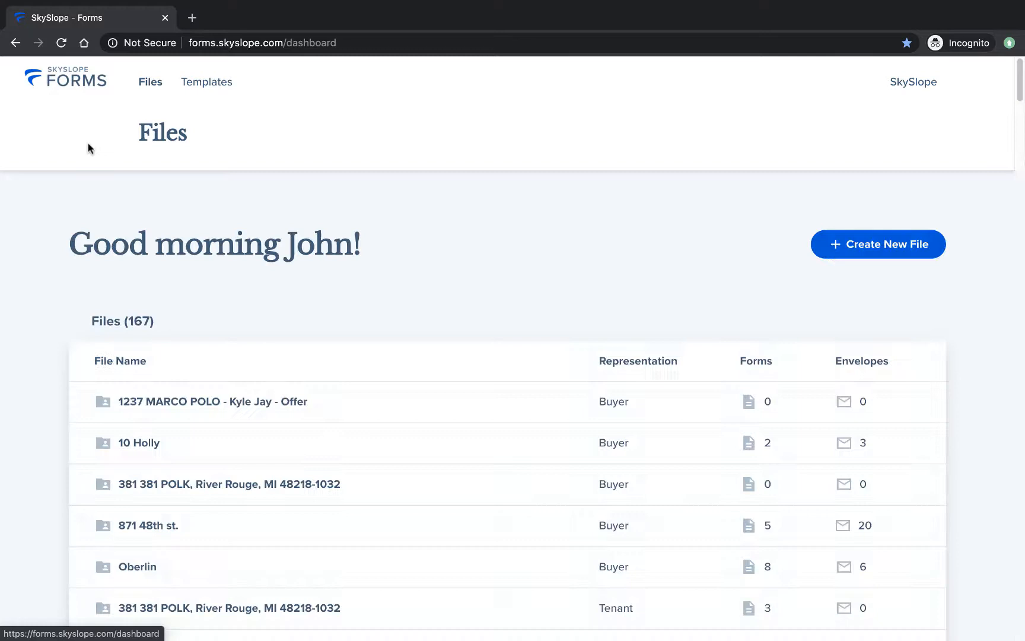
mouse_move(47, 395)
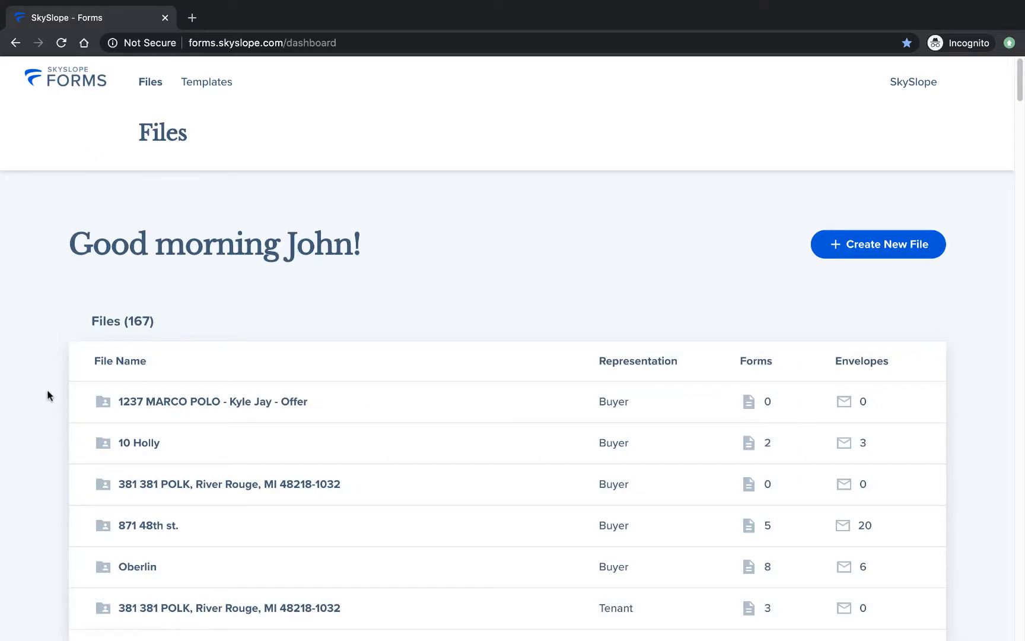